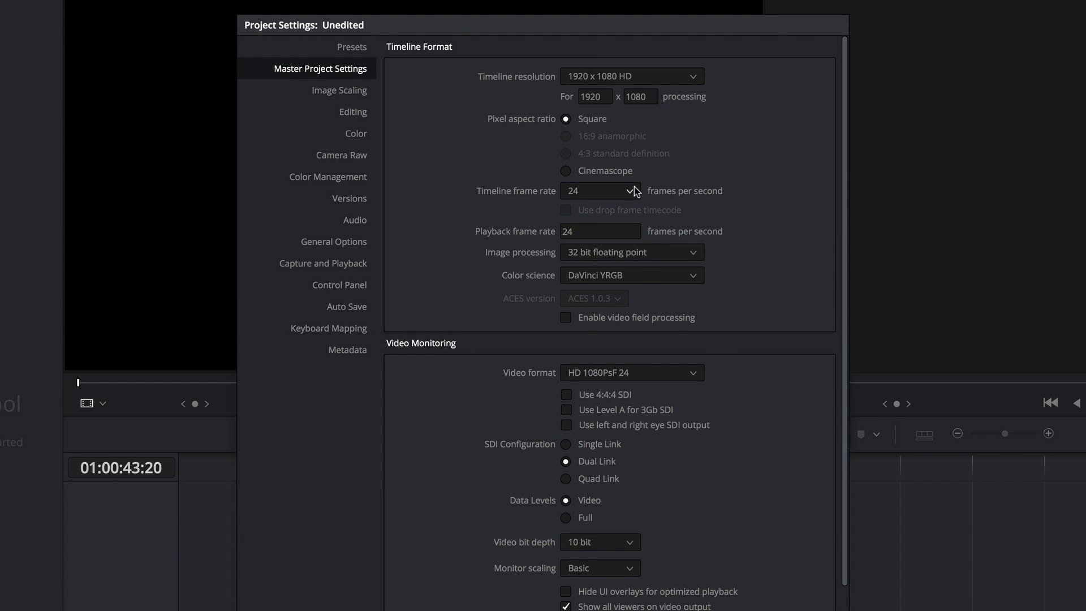
Set the timeline frame rate to 120 fps, leaving playback at 24.
left_click(599, 190)
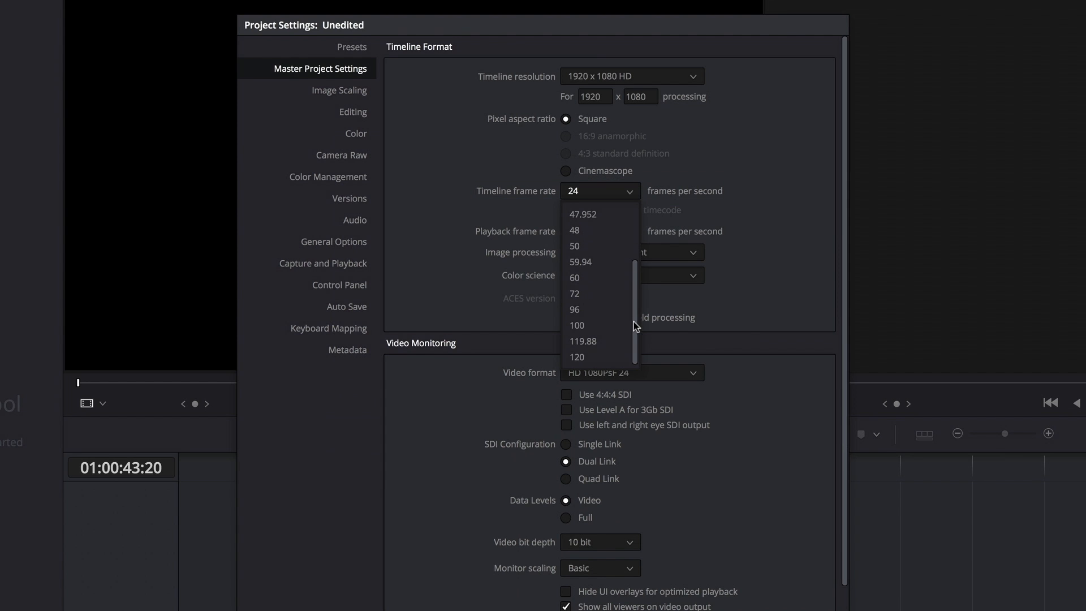
mouse_move(596, 341)
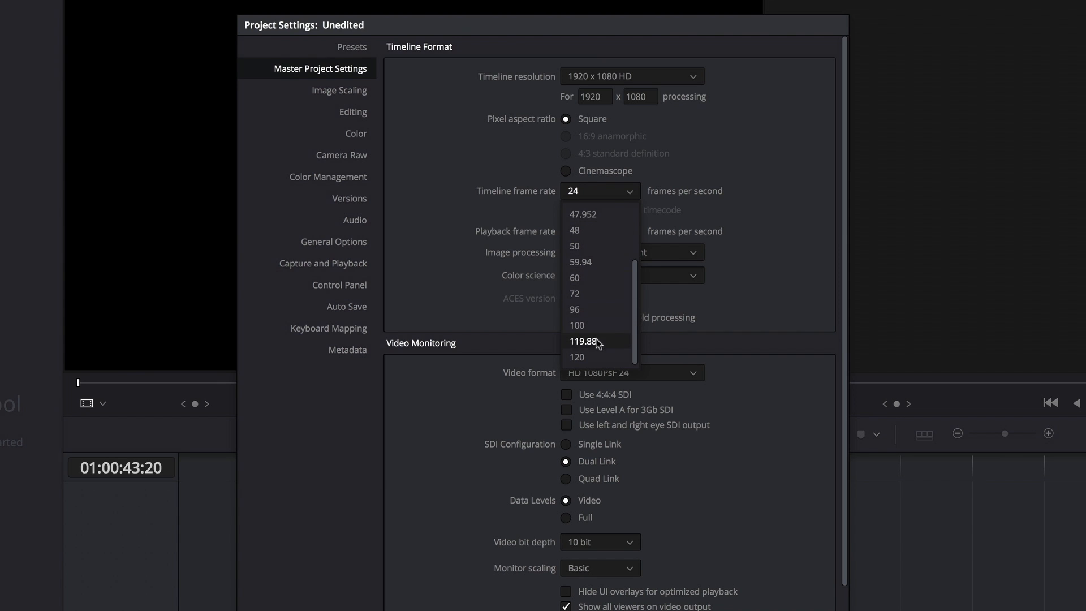
mouse_move(577, 359)
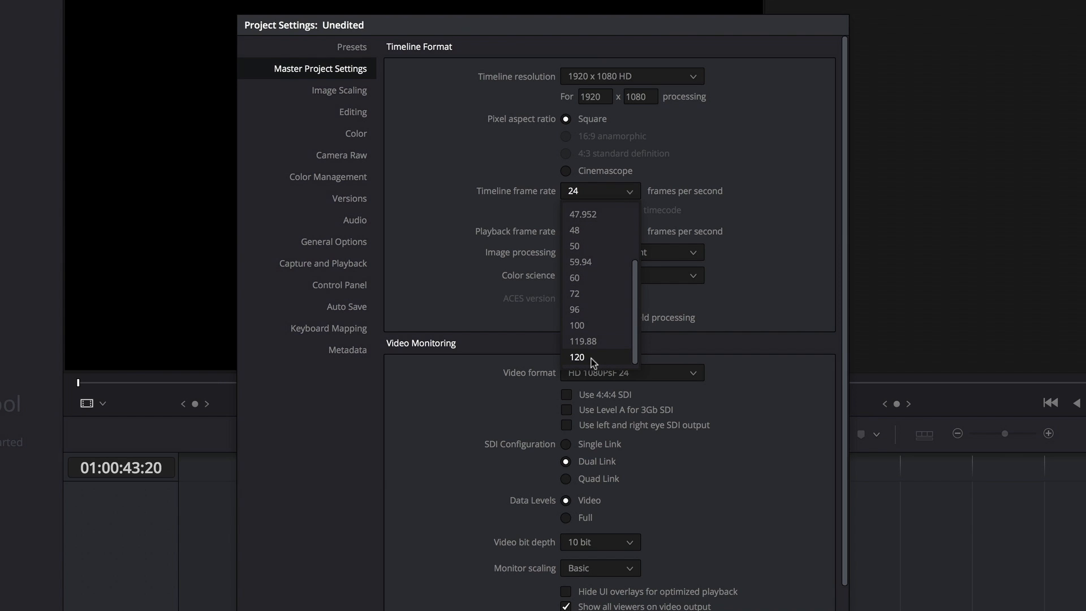
left_click(577, 356)
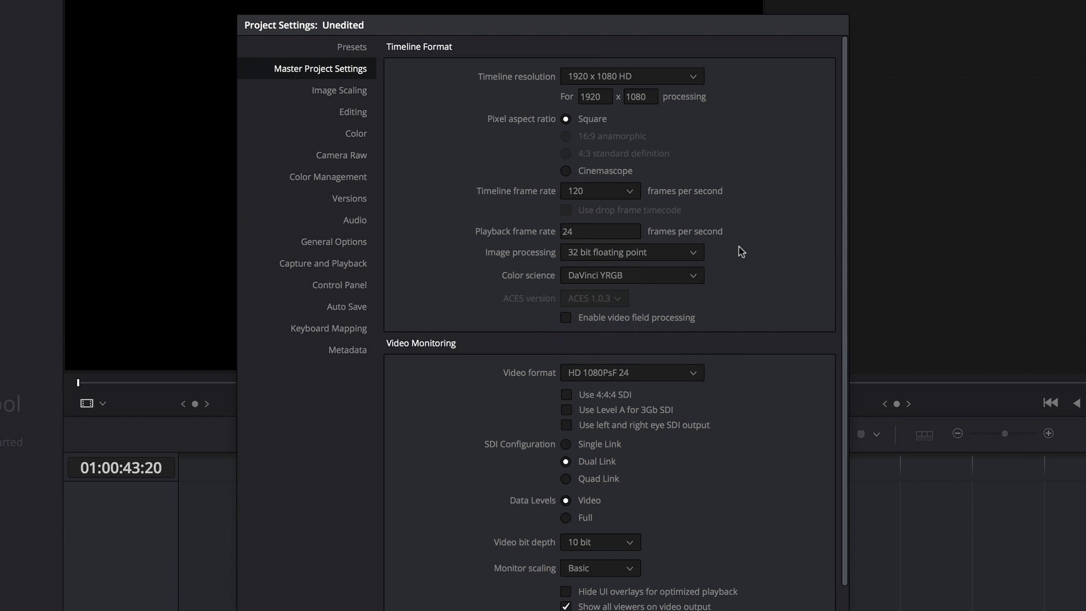
Enter a custom timeline resolution of 16000 wide by 16000 high.
left_click(628, 76)
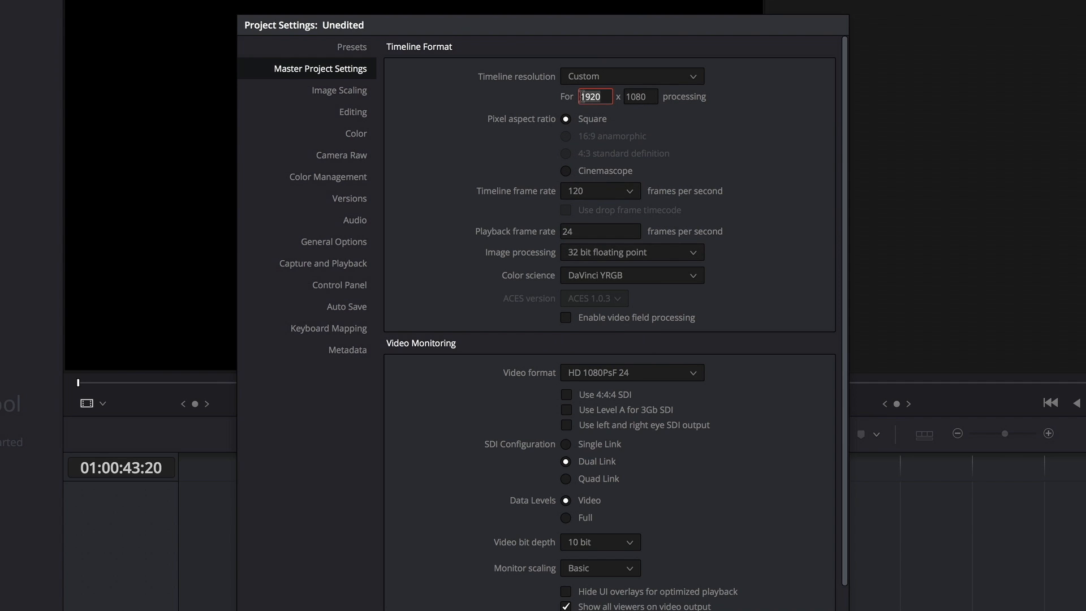
type("16000")
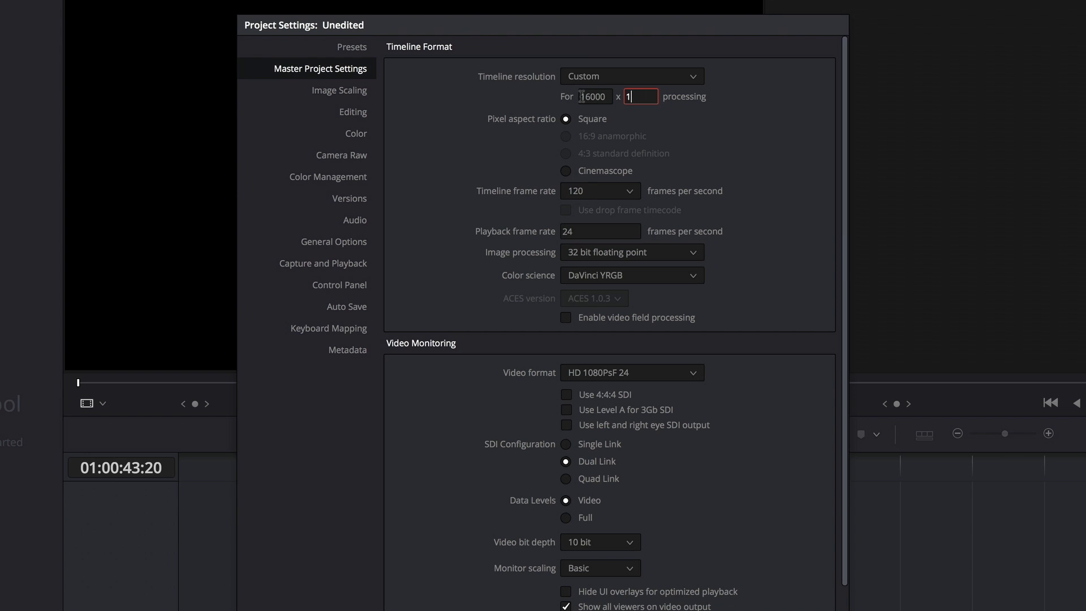
type("16000")
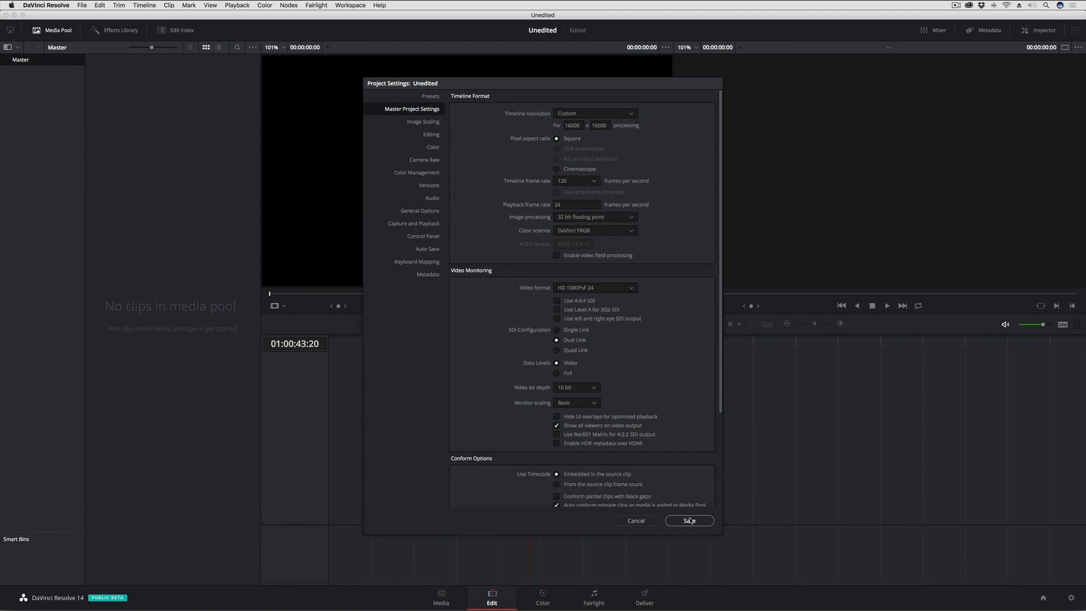
Save the 120 fps, 16000 × 16000 project settings and return to the Edit page.
left_click(689, 520)
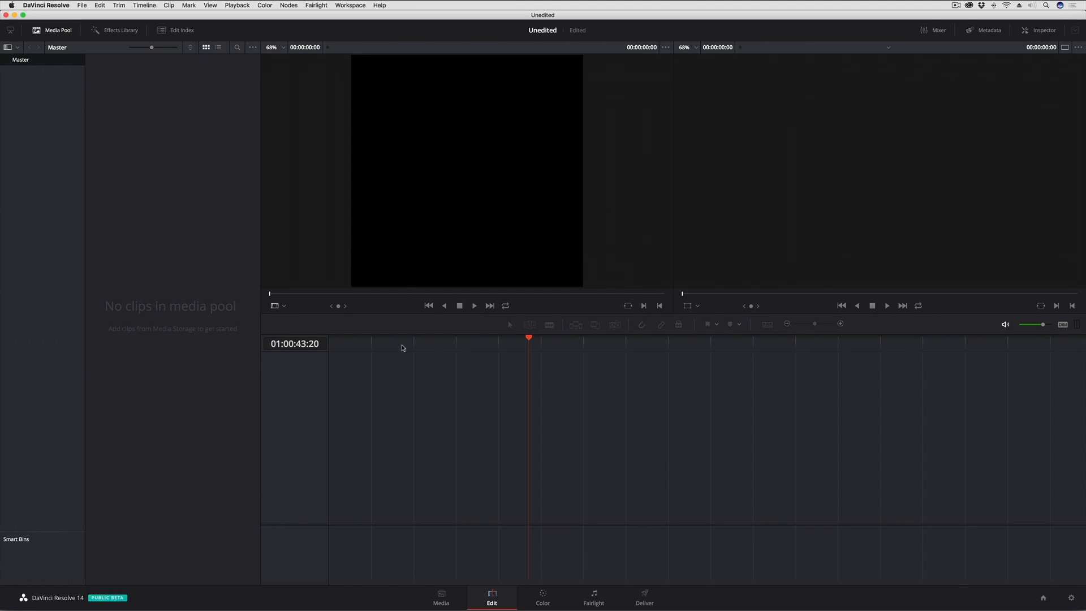
mouse_move(496, 360)
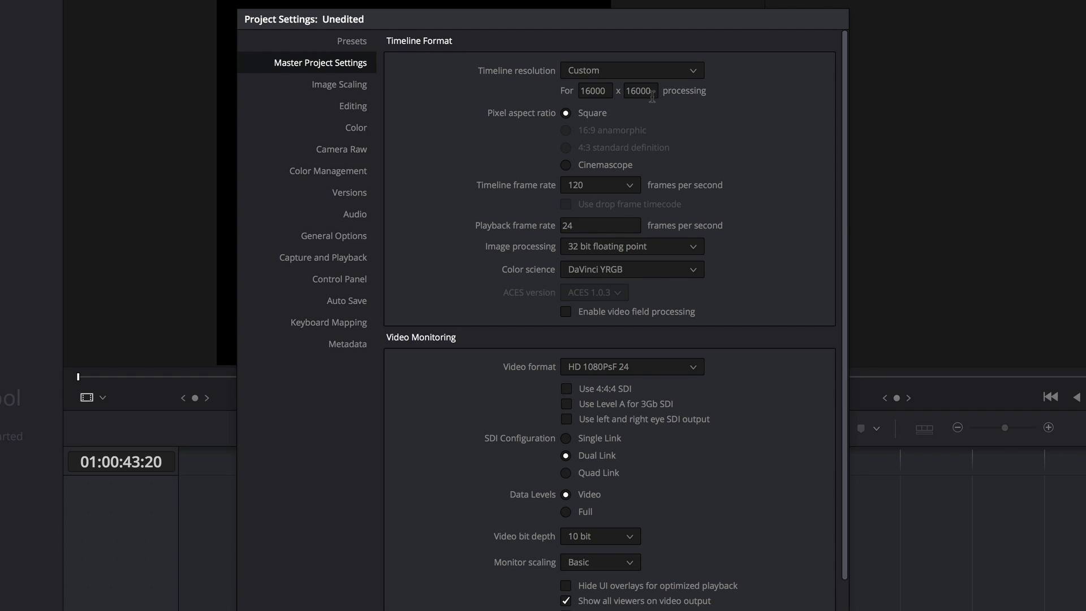
mouse_move(671, 77)
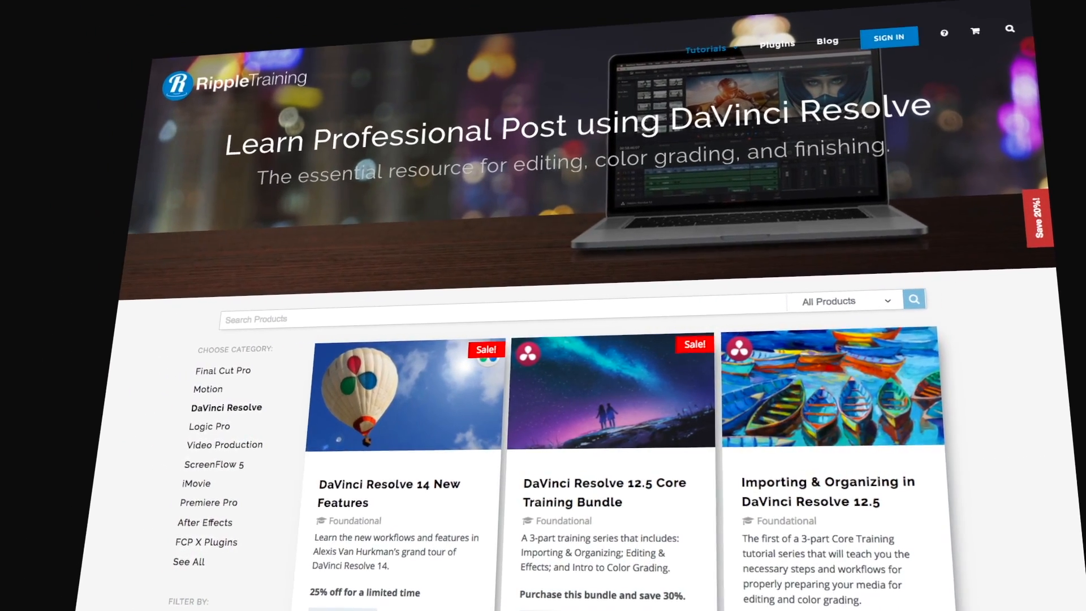
Scroll to review the saved 120 fps and 16000 × 16000 timeline settings.
scroll("up", 3)
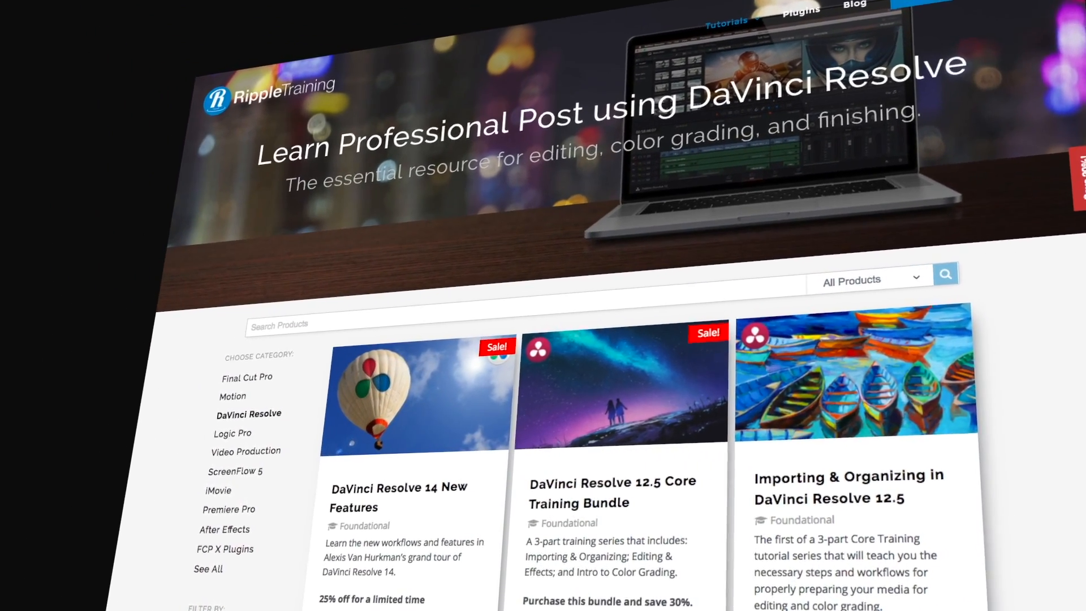